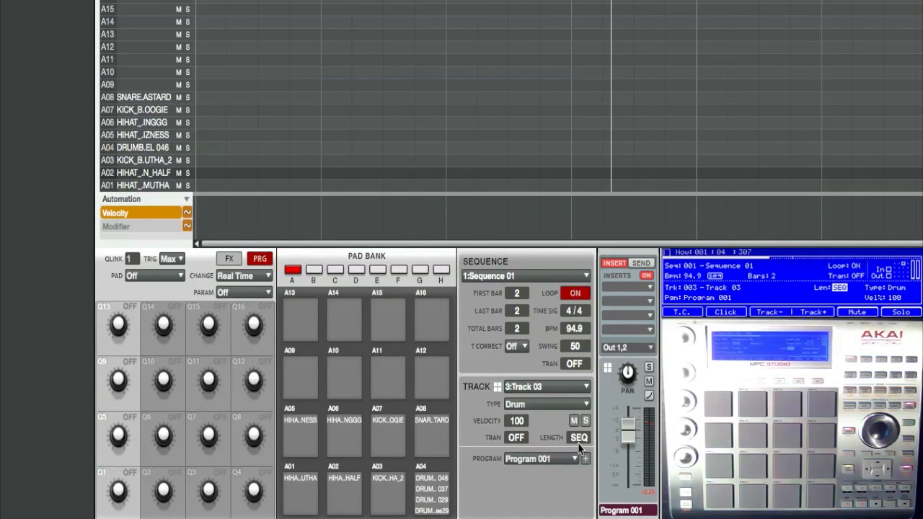
mouse_move(508, 379)
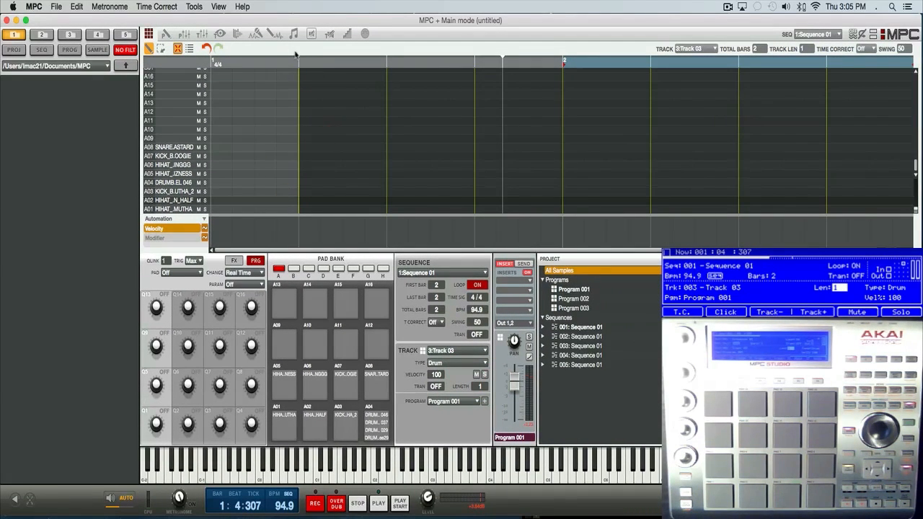
mouse_move(604, 56)
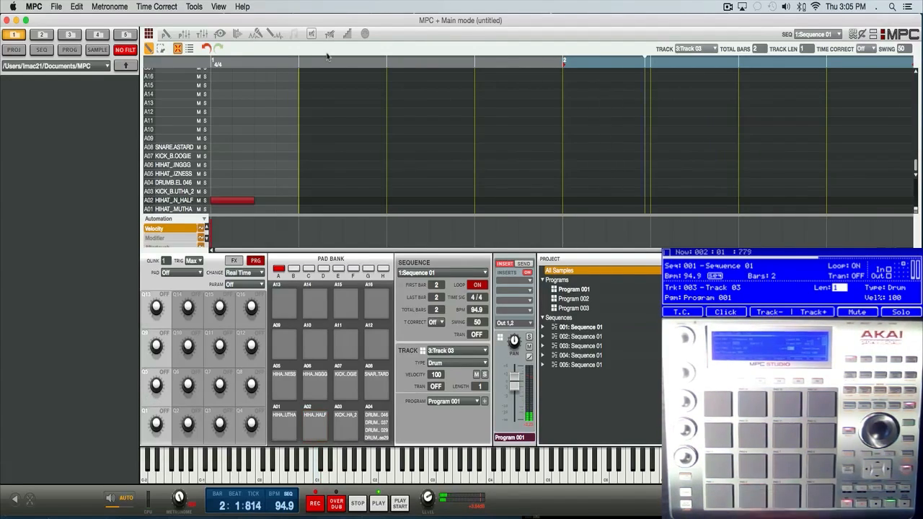
left_click(378, 501)
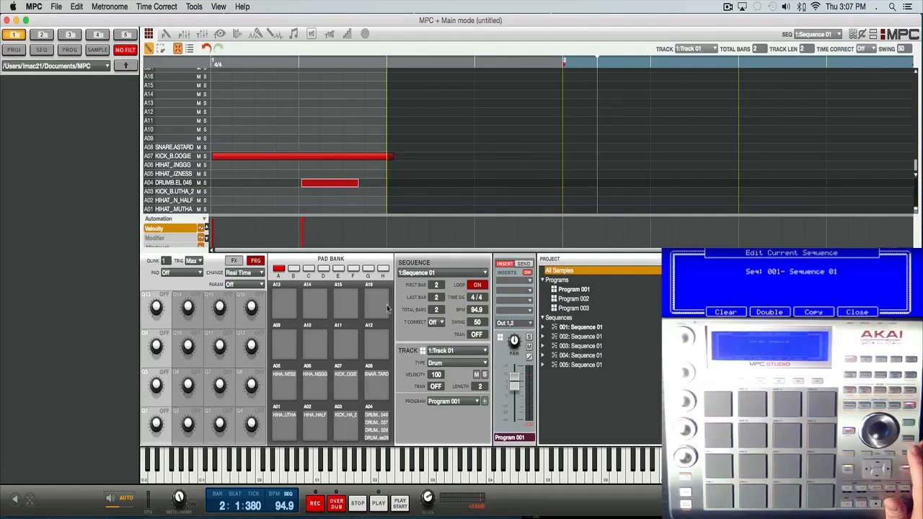
- Record the kick on pad A07 and DRUMB.EL 046 on pad A04 into 2-beat Track 01
left_click(768, 312)
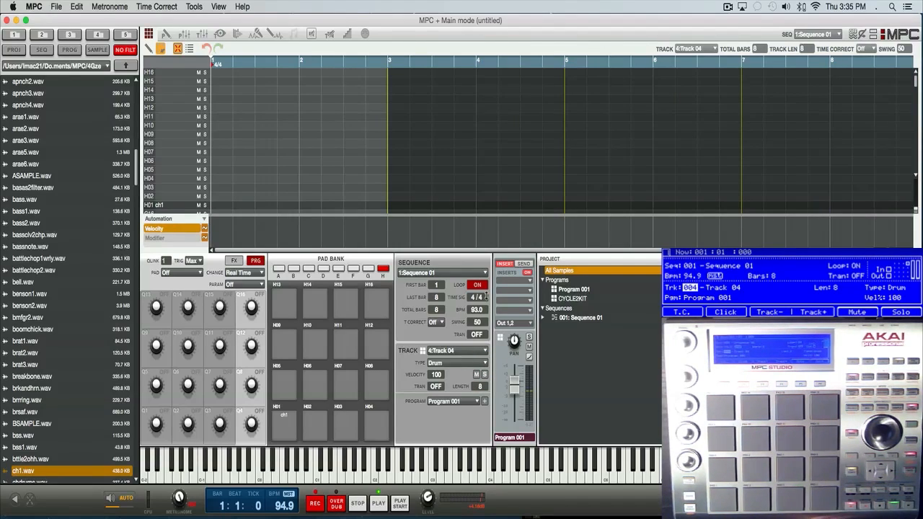
- Trigger the ch1 loop from pad H01 on 8-beat Track 04
left_click(283, 425)
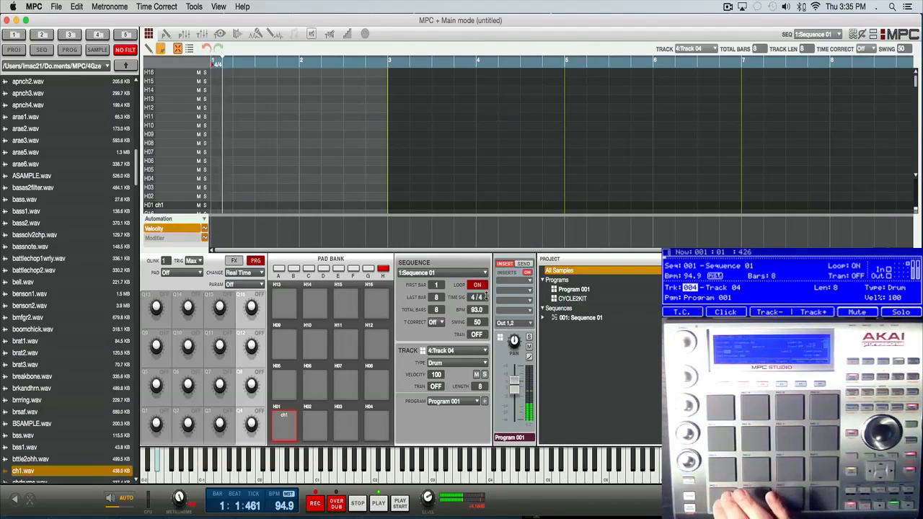